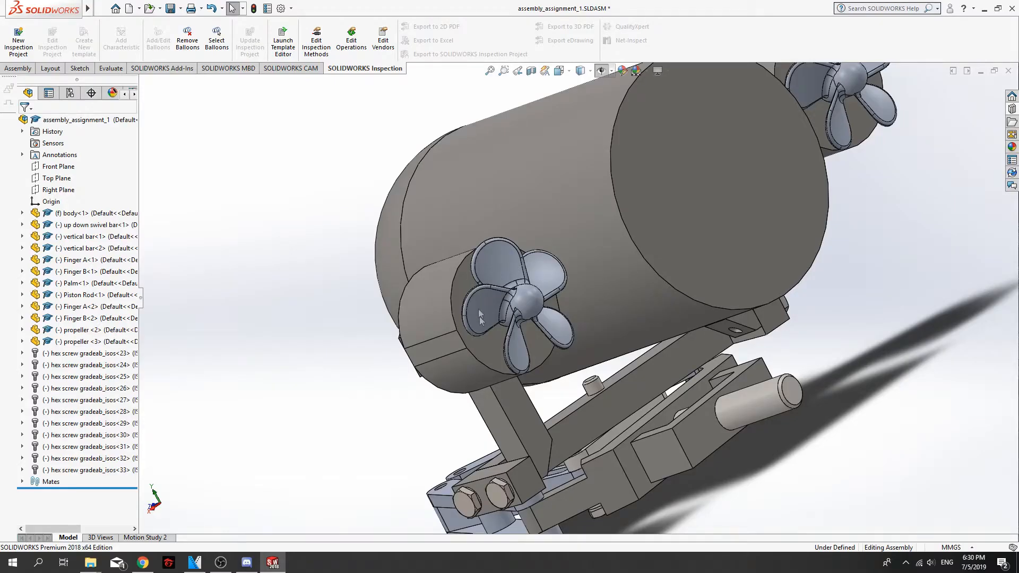
pyautogui.moveTo(506, 265)
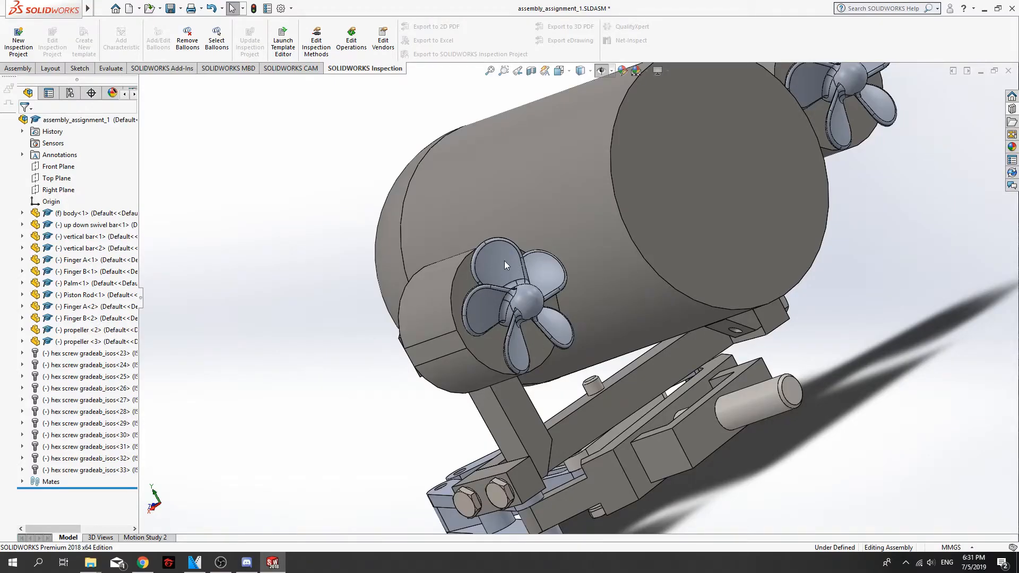
# View the gripper linkage from underneath and the side, selecting Palm<1> in the FeatureManager tree
pyautogui.click(539, 351)
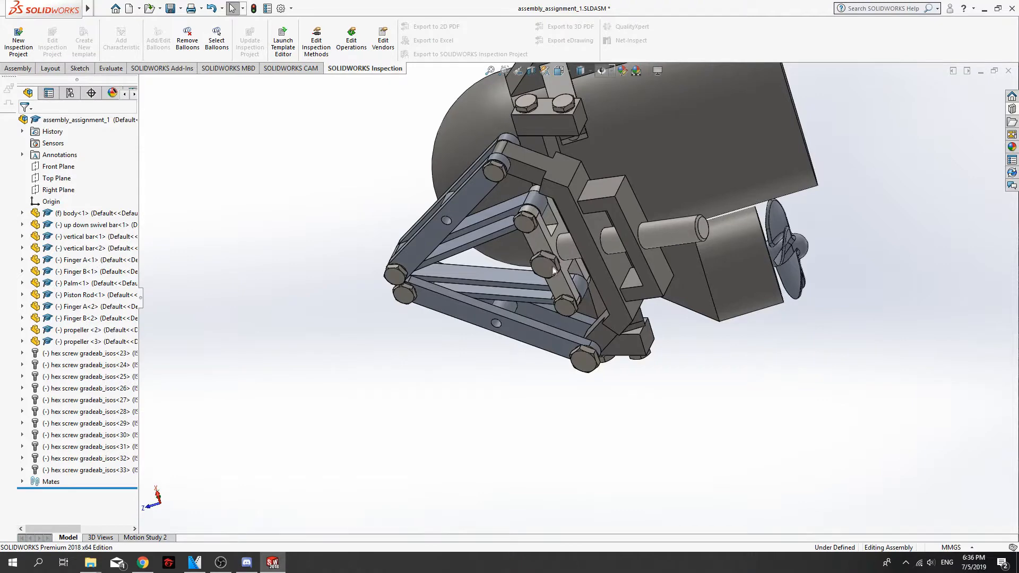
pyautogui.moveTo(544, 243)
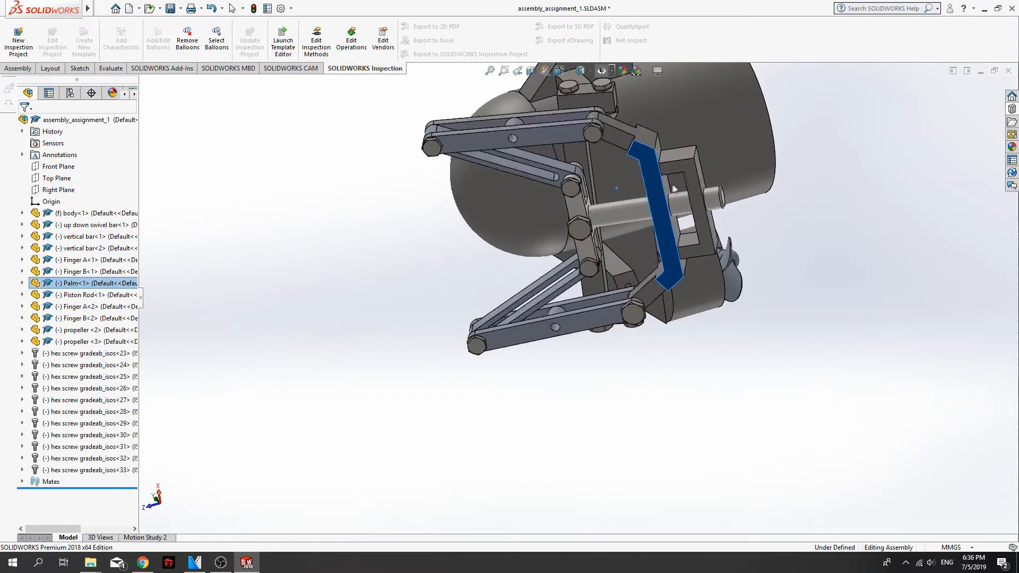
pyautogui.click(292, 68)
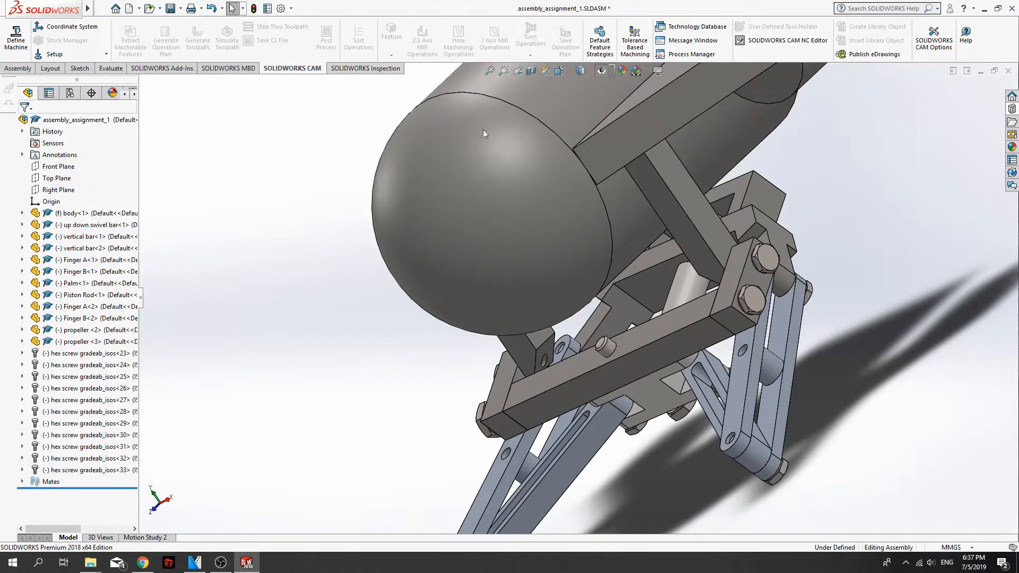
pyautogui.moveTo(520, 146)
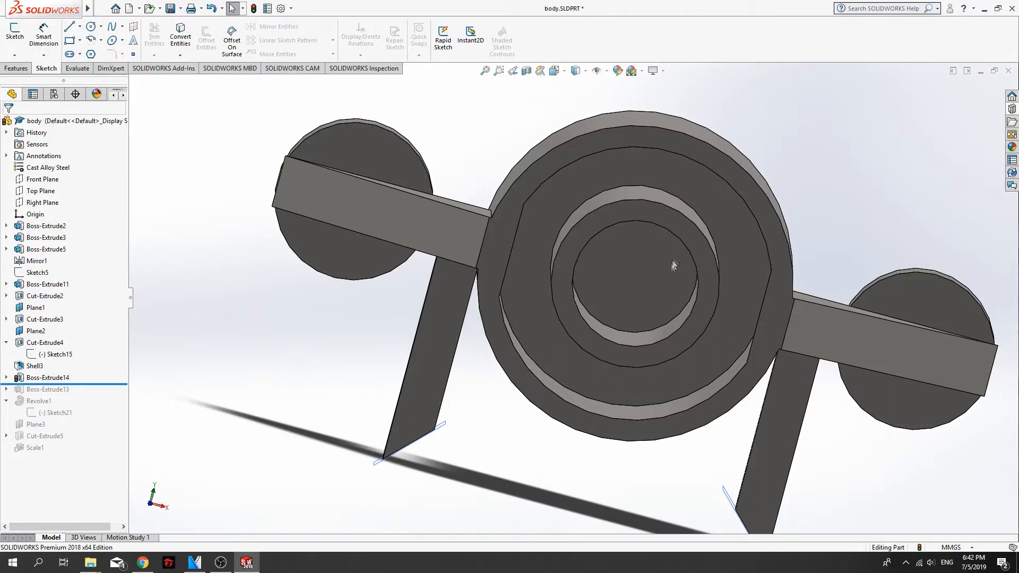
pyautogui.moveTo(527, 302)
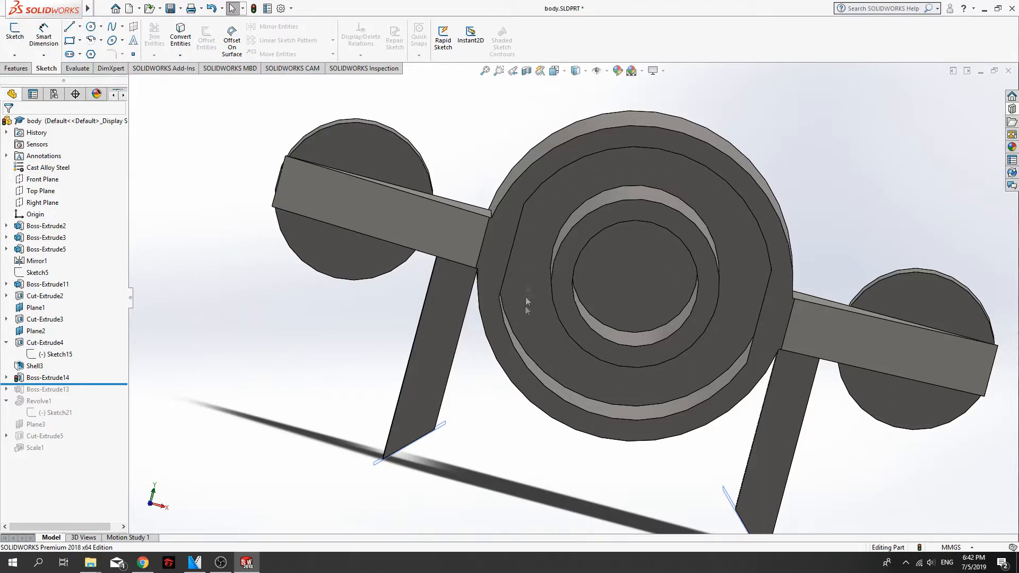
pyautogui.moveTo(751, 229)
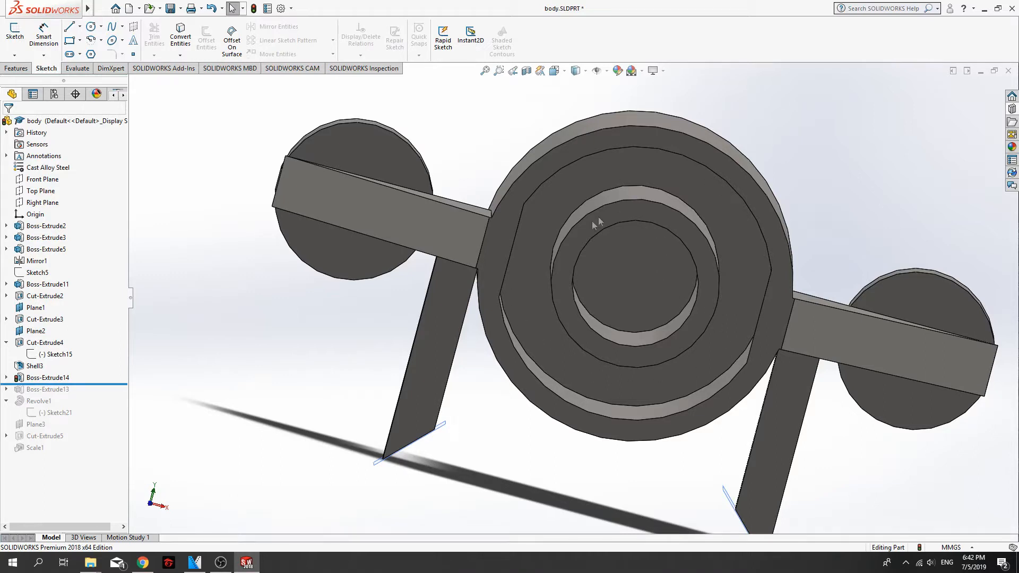
pyautogui.moveTo(931, 90)
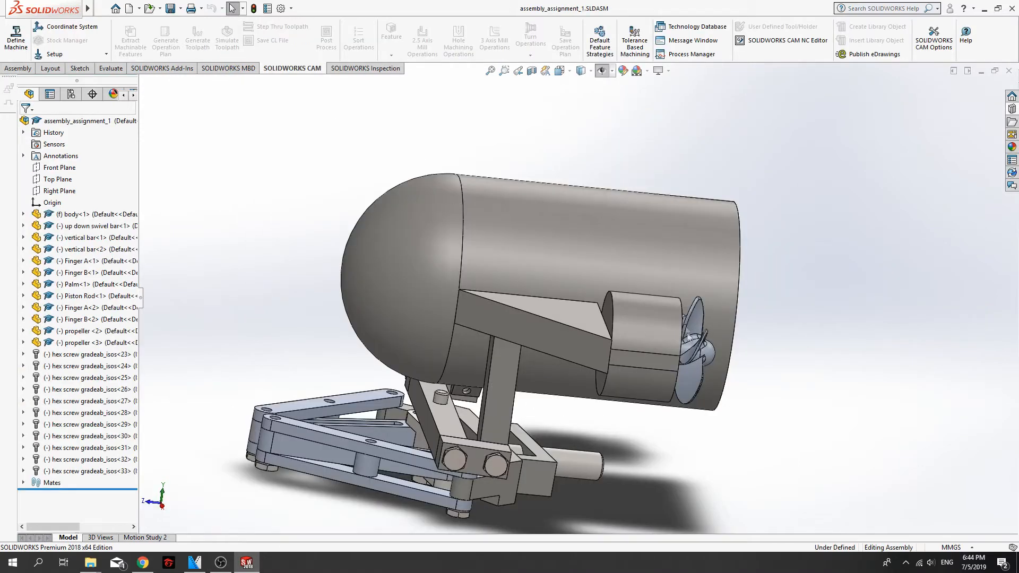
pyautogui.moveTo(309, 451)
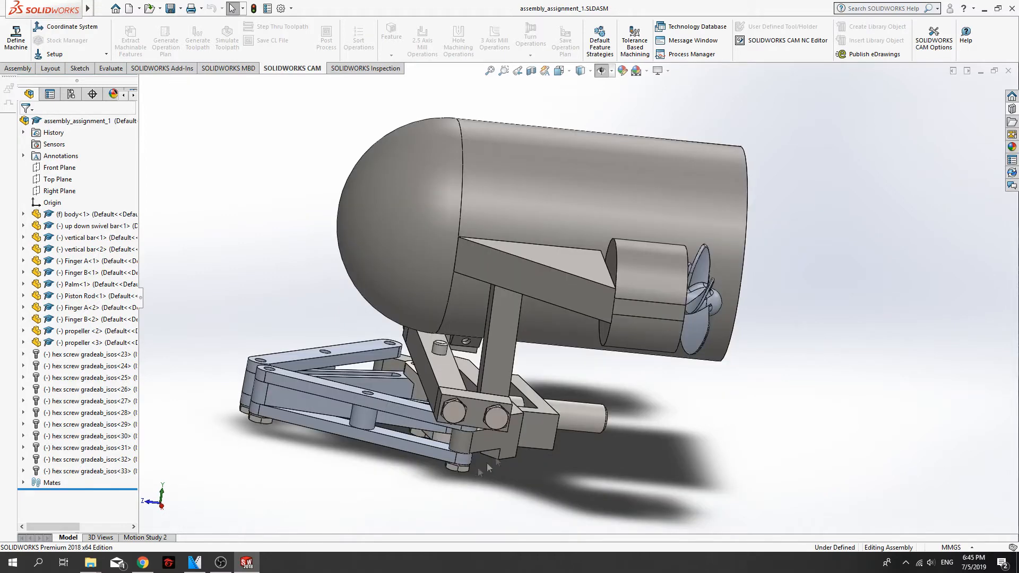
pyautogui.moveTo(439, 380)
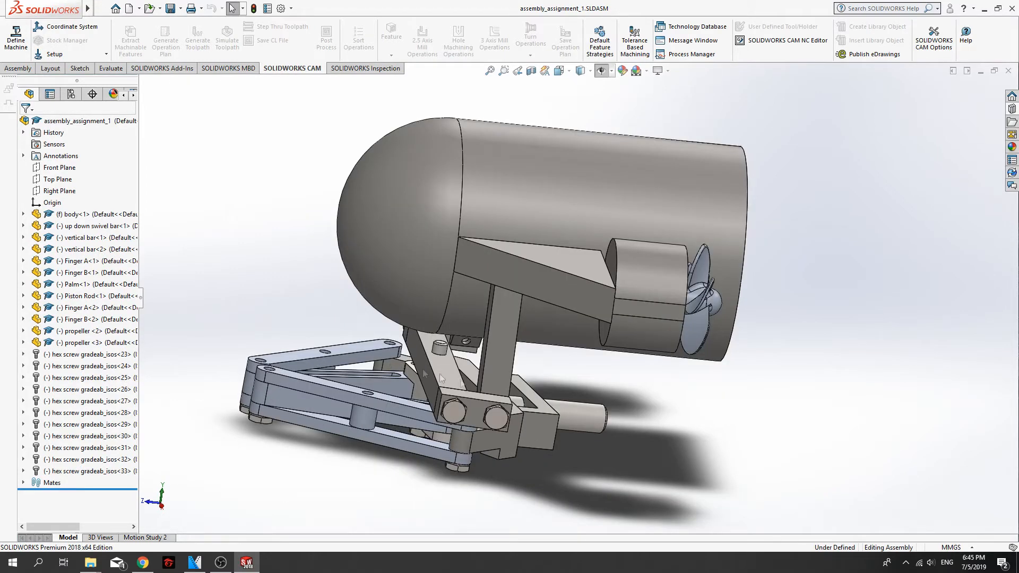
pyautogui.moveTo(483, 412)
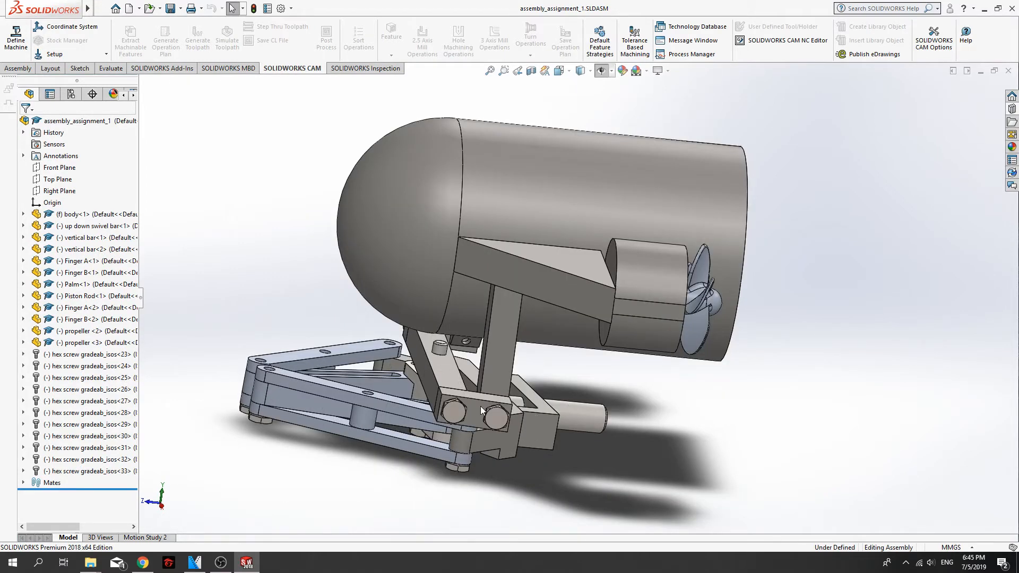